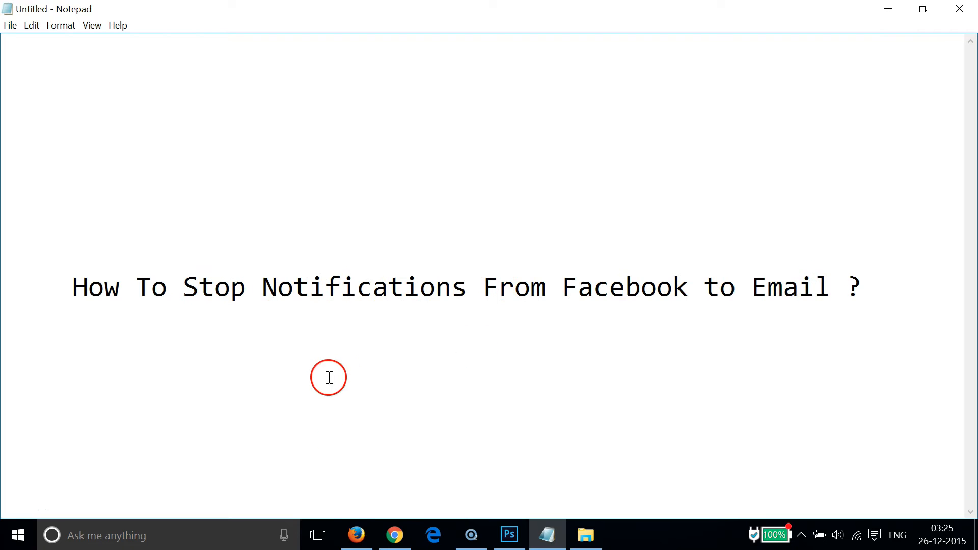
Step: Go from the account menu to Settings, then the Notifications section
left_click(355, 536)
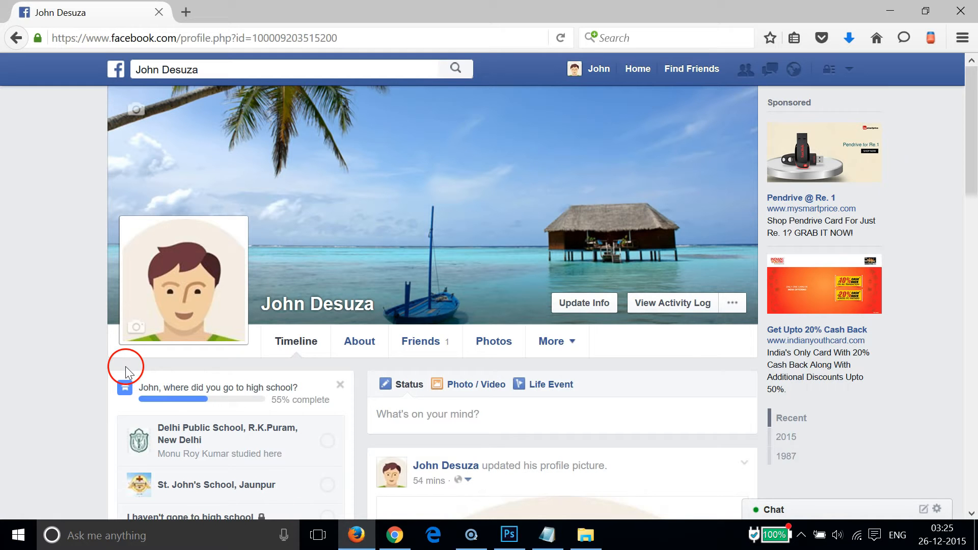
mouse_move(67, 317)
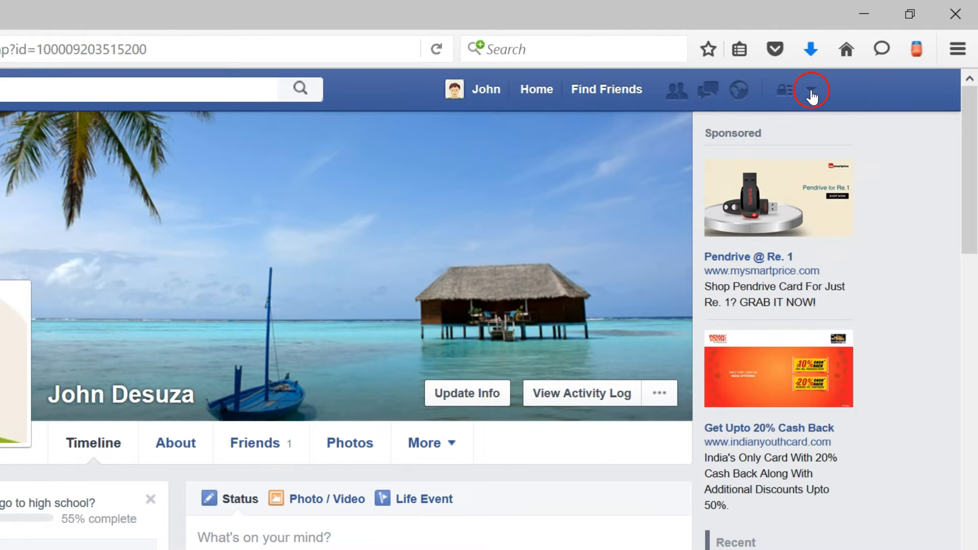
left_click(810, 90)
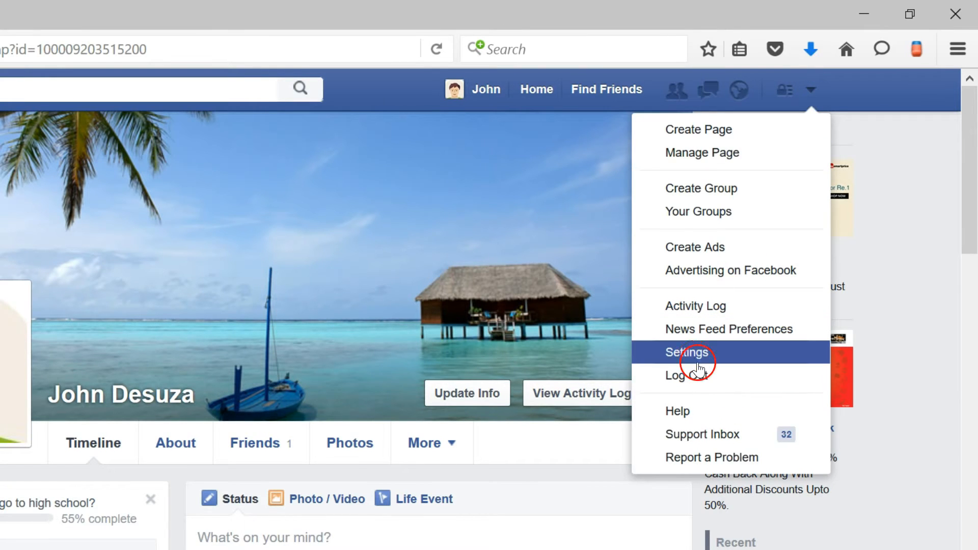
left_click(688, 353)
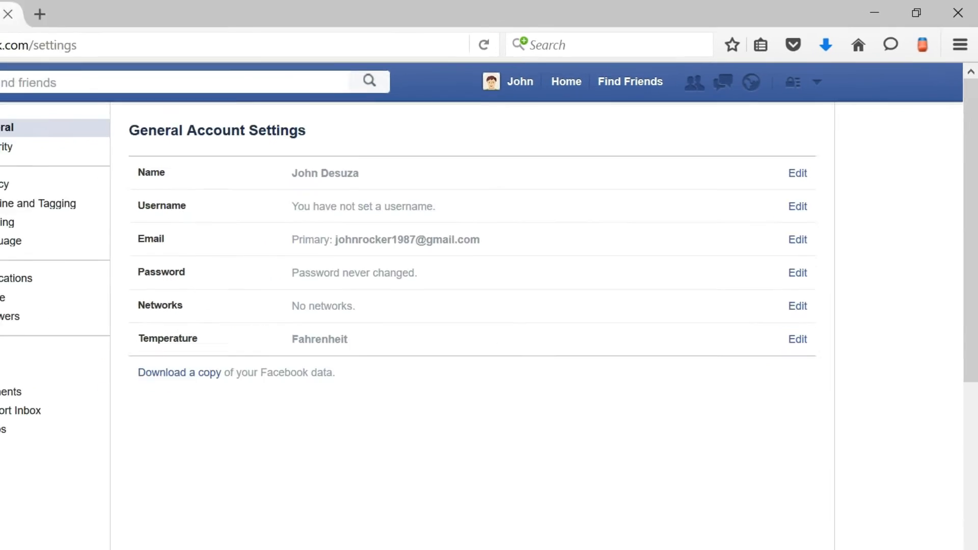
left_click(154, 235)
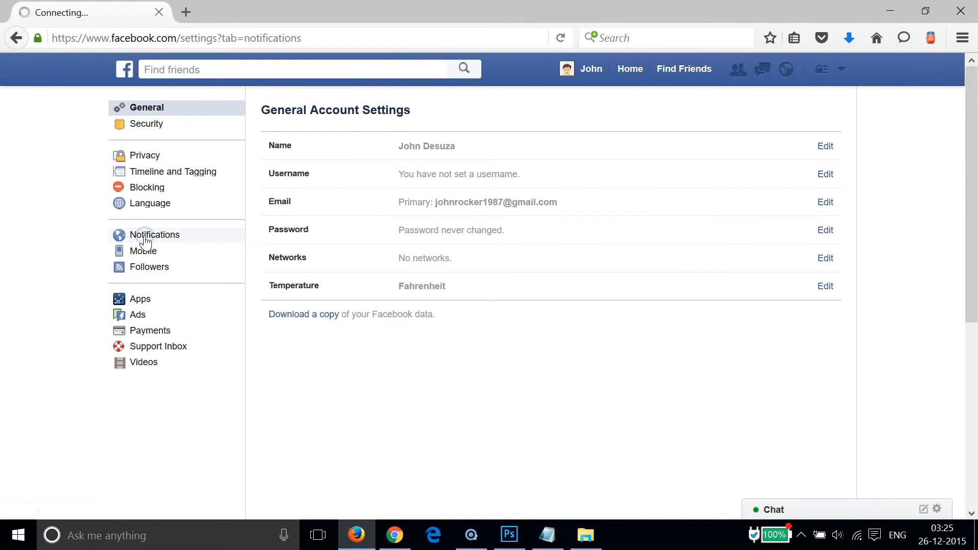
left_click(154, 234)
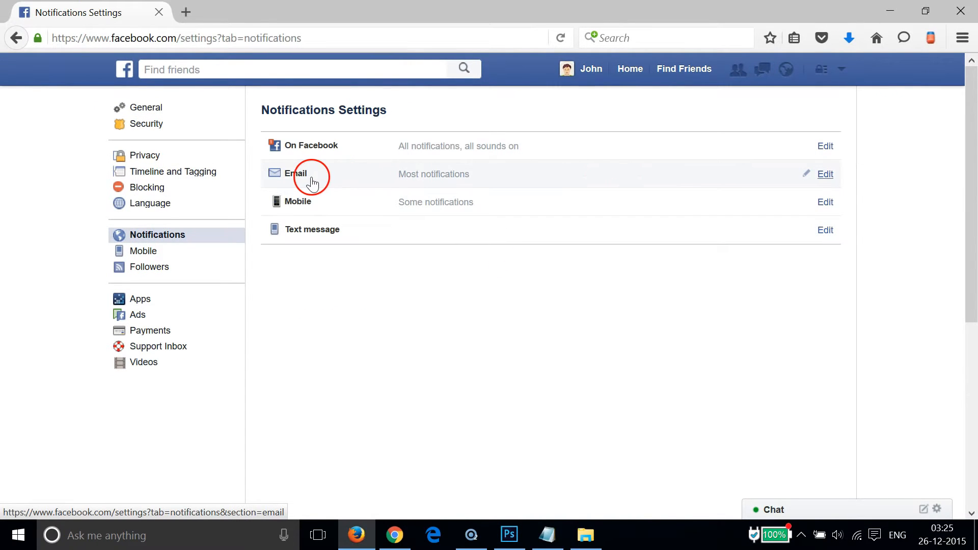
mouse_move(667, 169)
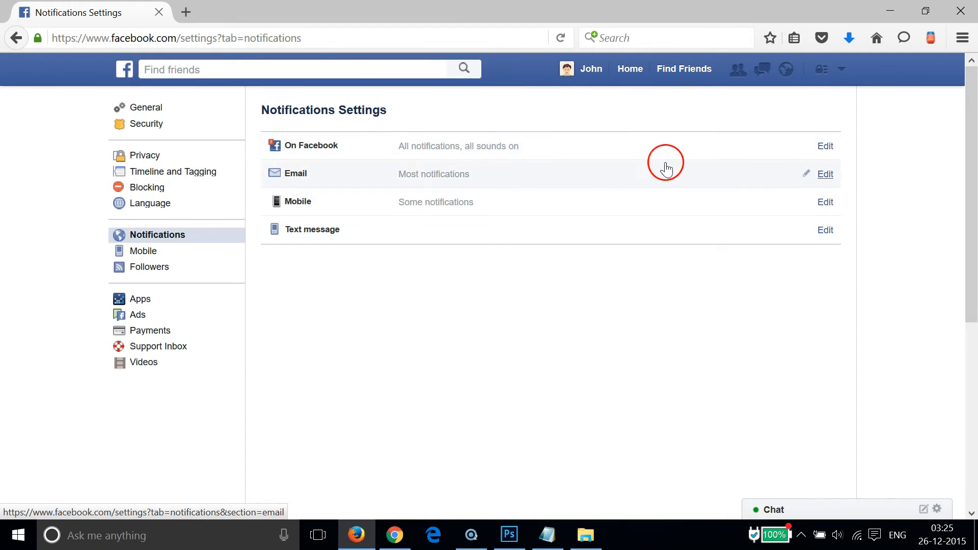
mouse_move(826, 173)
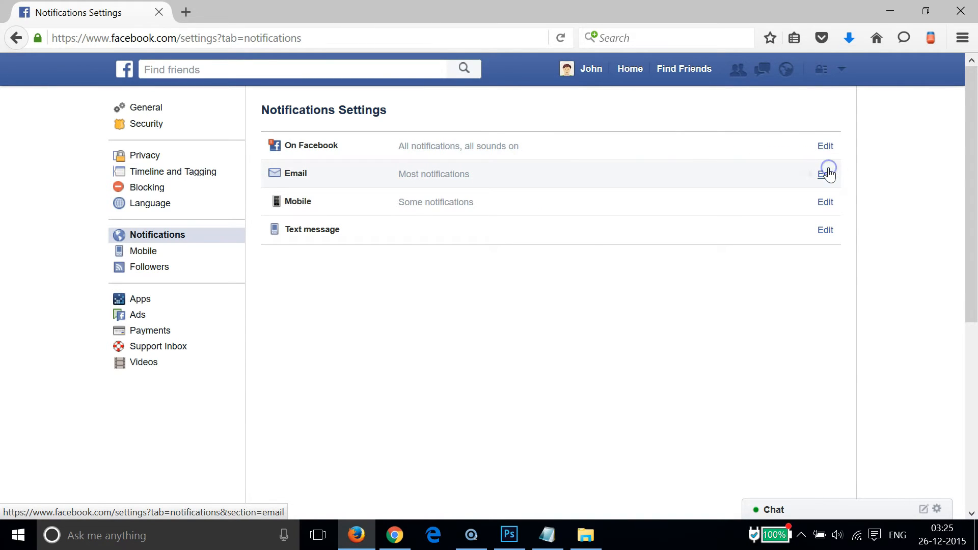
Step: Expand the Email notification options to show what you'll receive
left_click(825, 173)
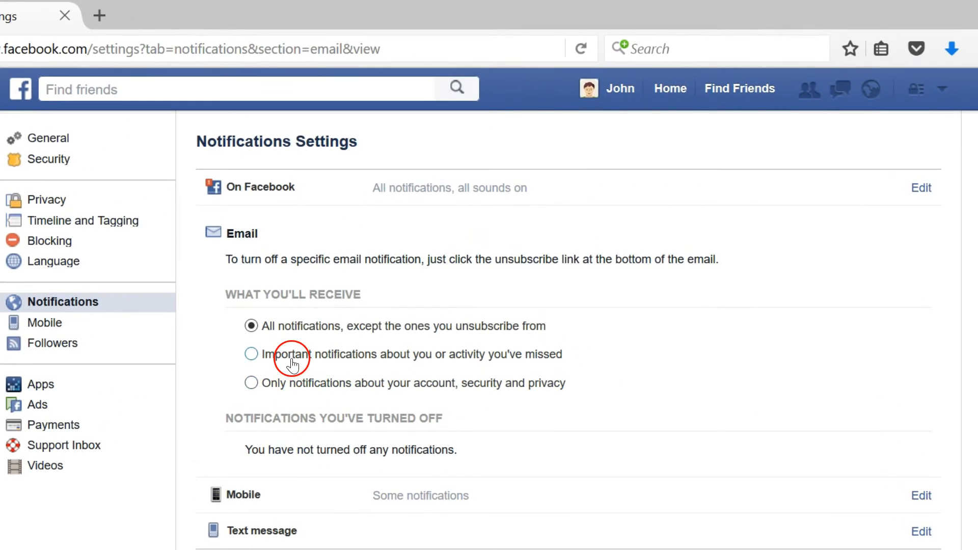
left_click(251, 326)
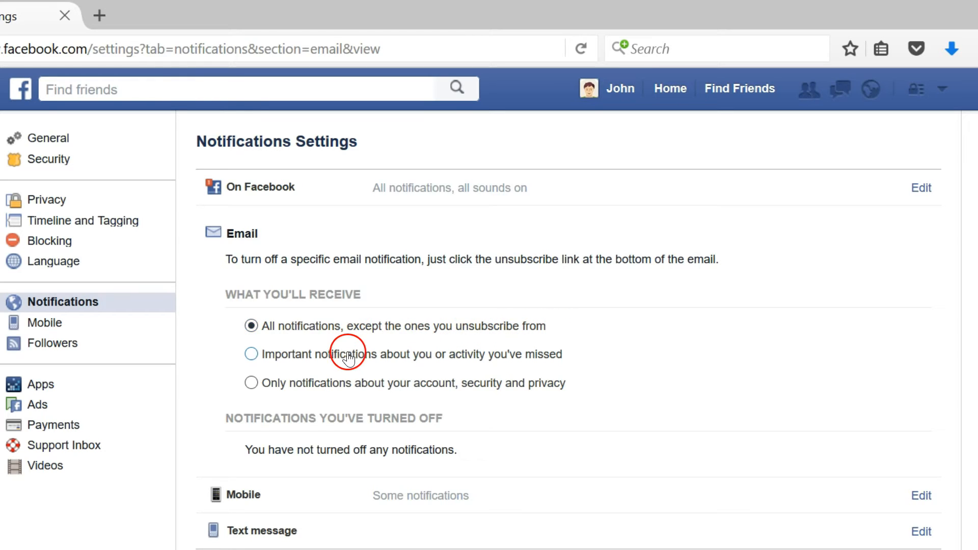
mouse_move(331, 361)
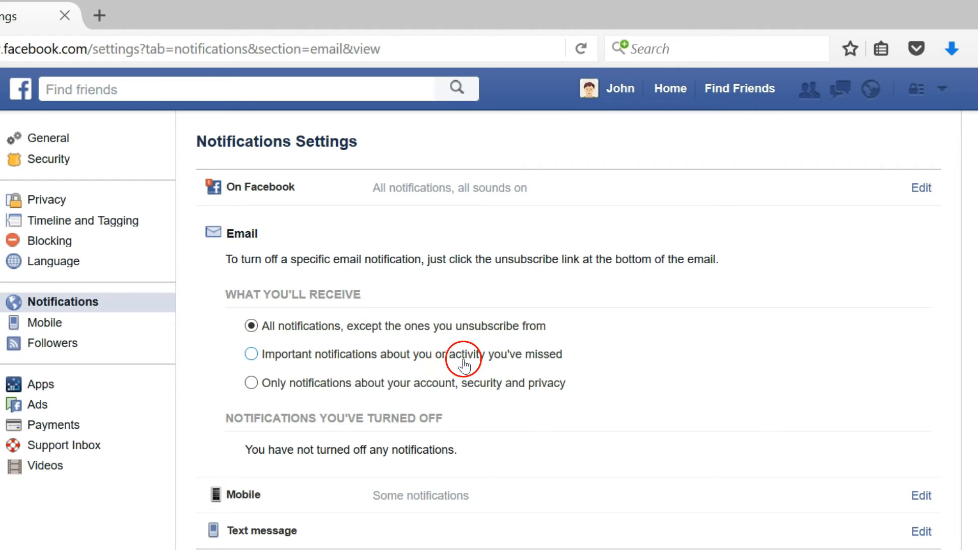
mouse_move(574, 365)
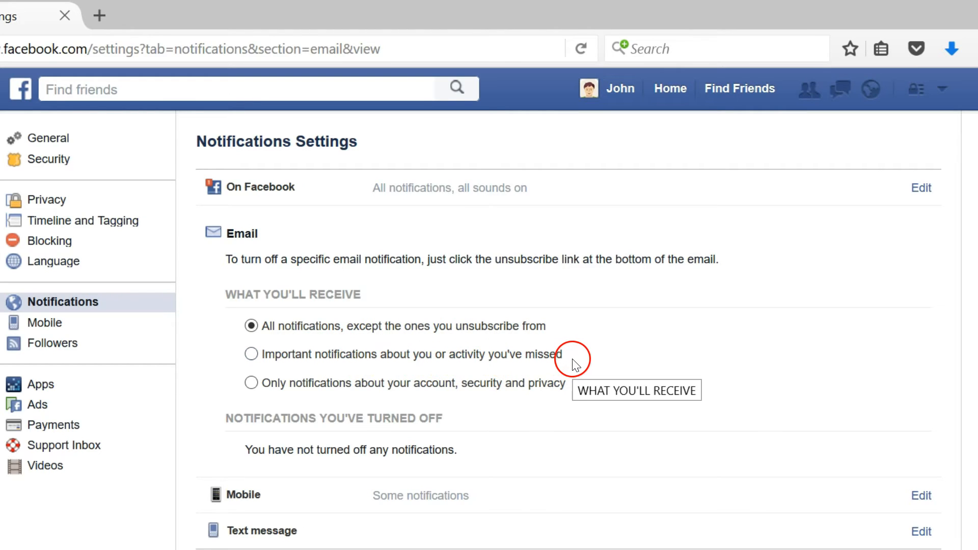
mouse_move(288, 388)
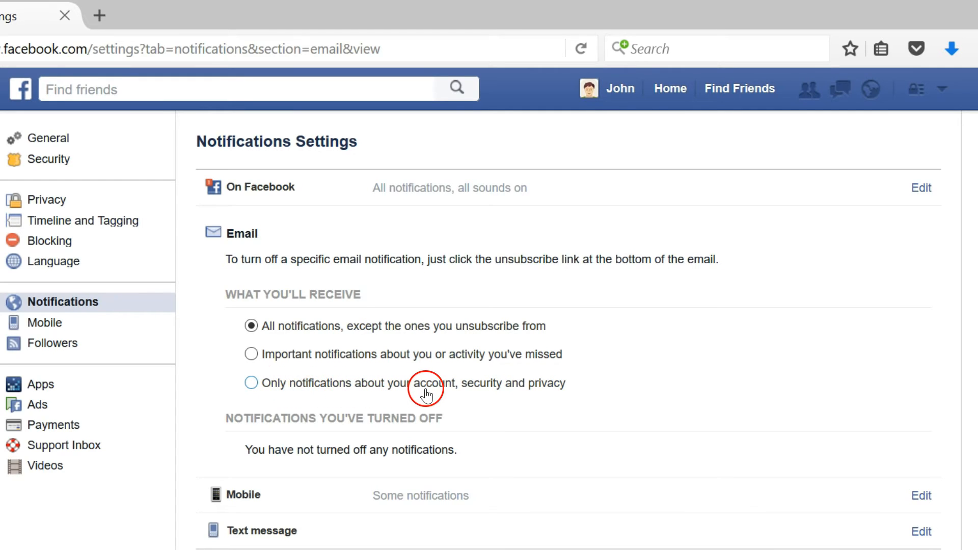
mouse_move(368, 397)
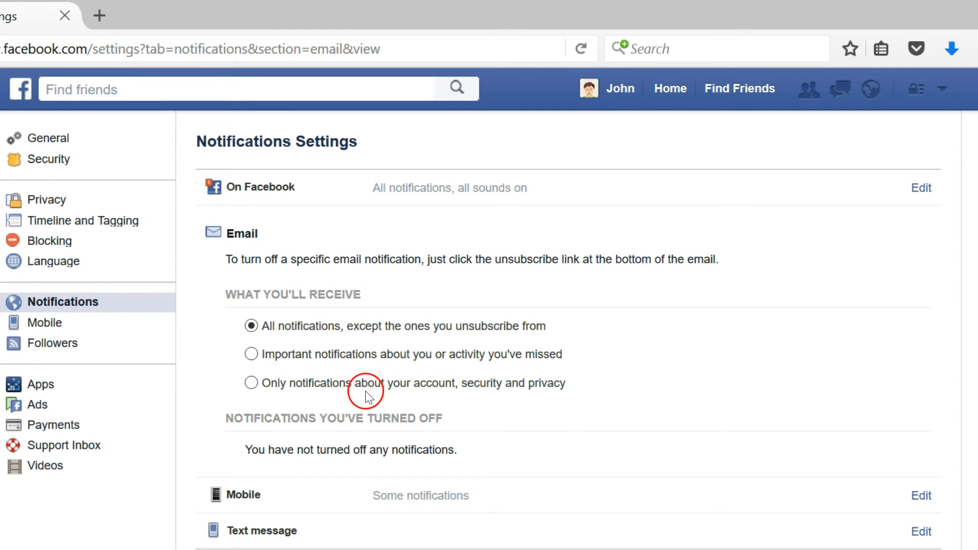
Step: Choose account, security and privacy emails only, confirming Turn Off for the rest
left_click(251, 383)
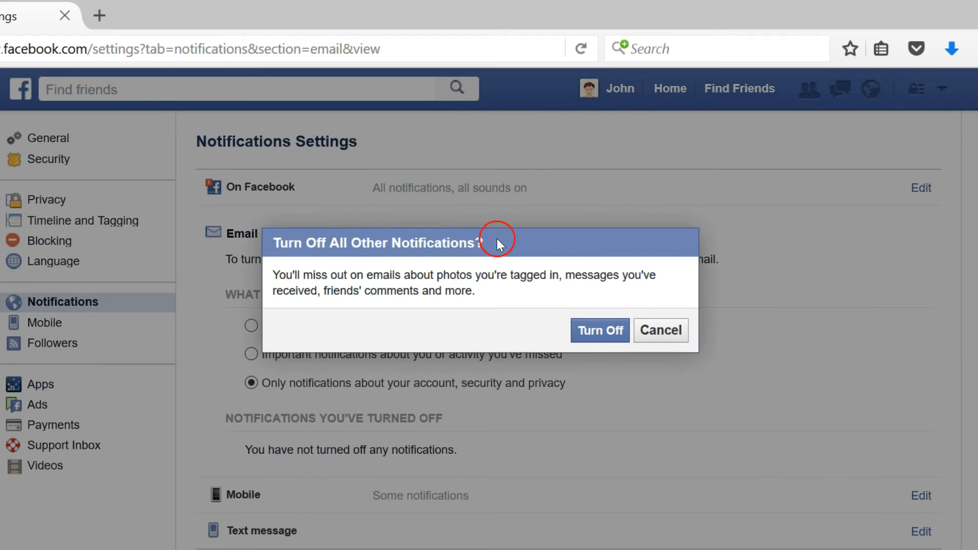
mouse_move(361, 258)
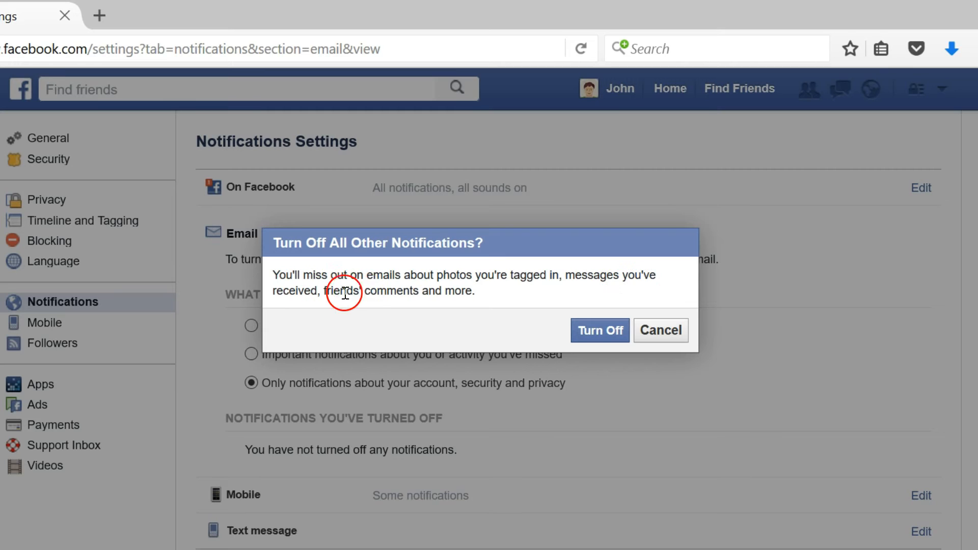
mouse_move(414, 297)
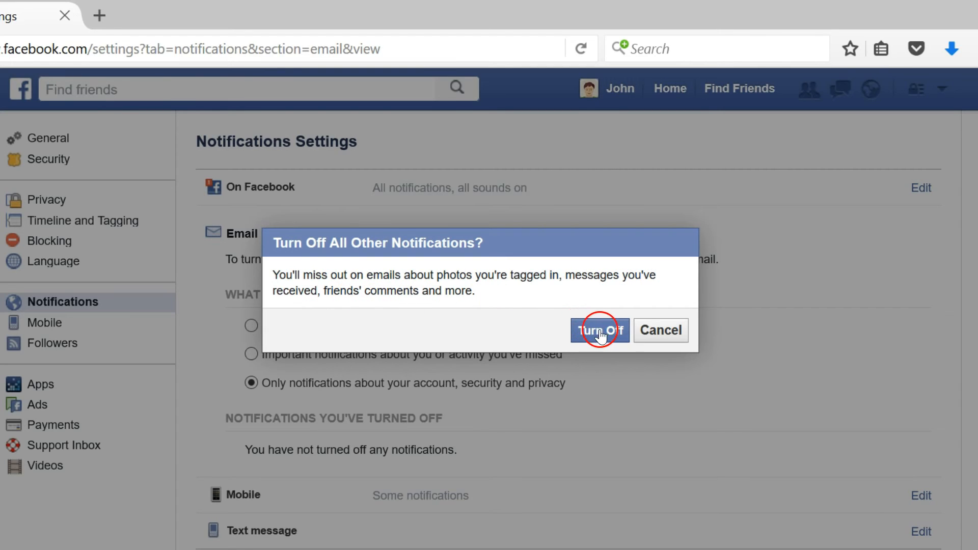
left_click(599, 330)
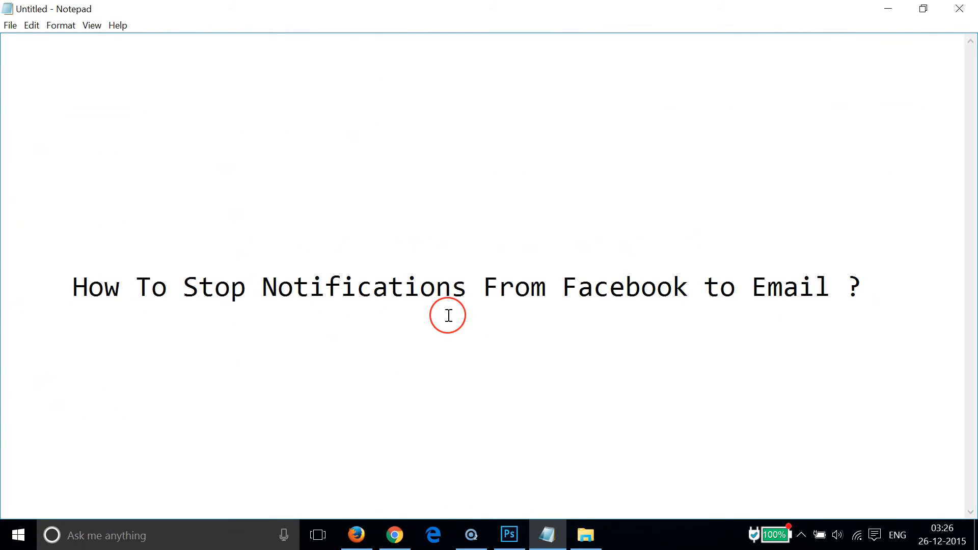
mouse_move(679, 308)
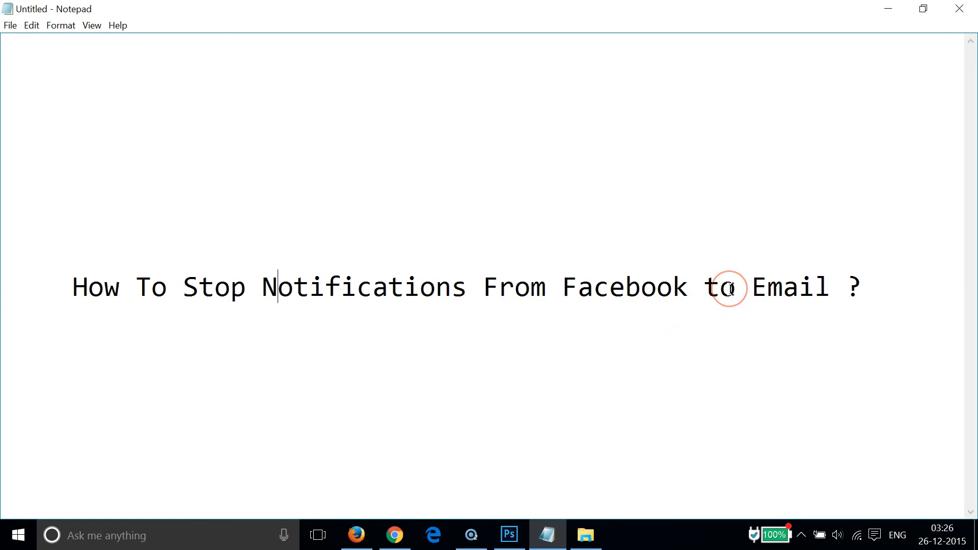
mouse_move(667, 289)
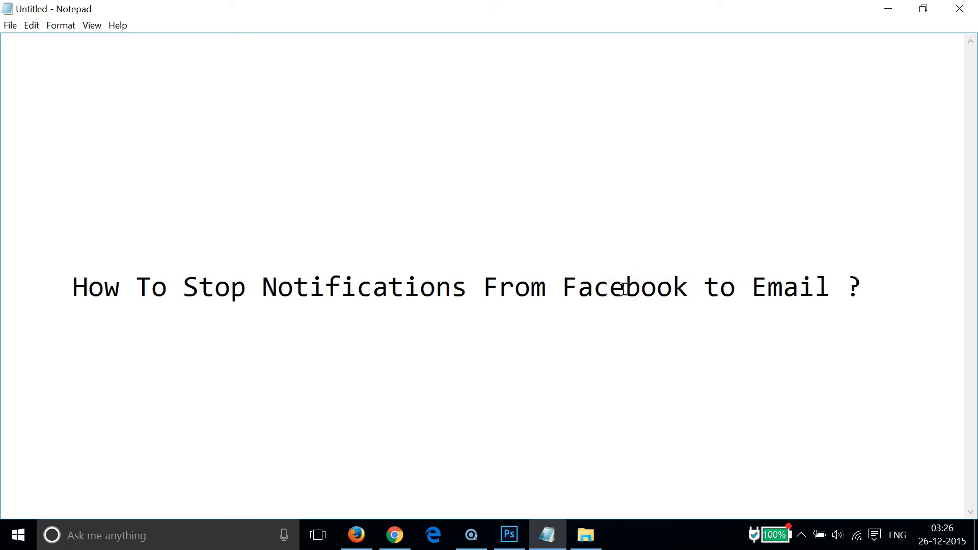
left_click(623, 288)
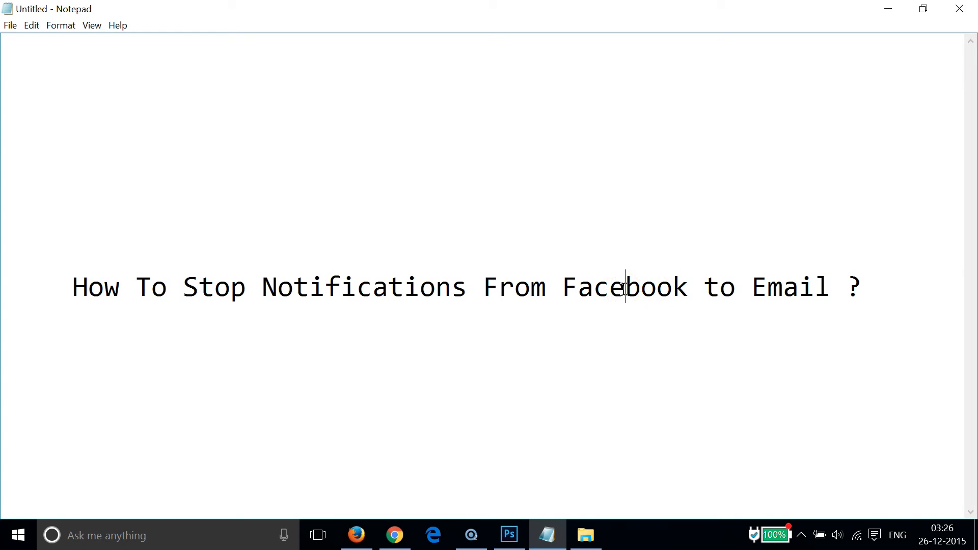